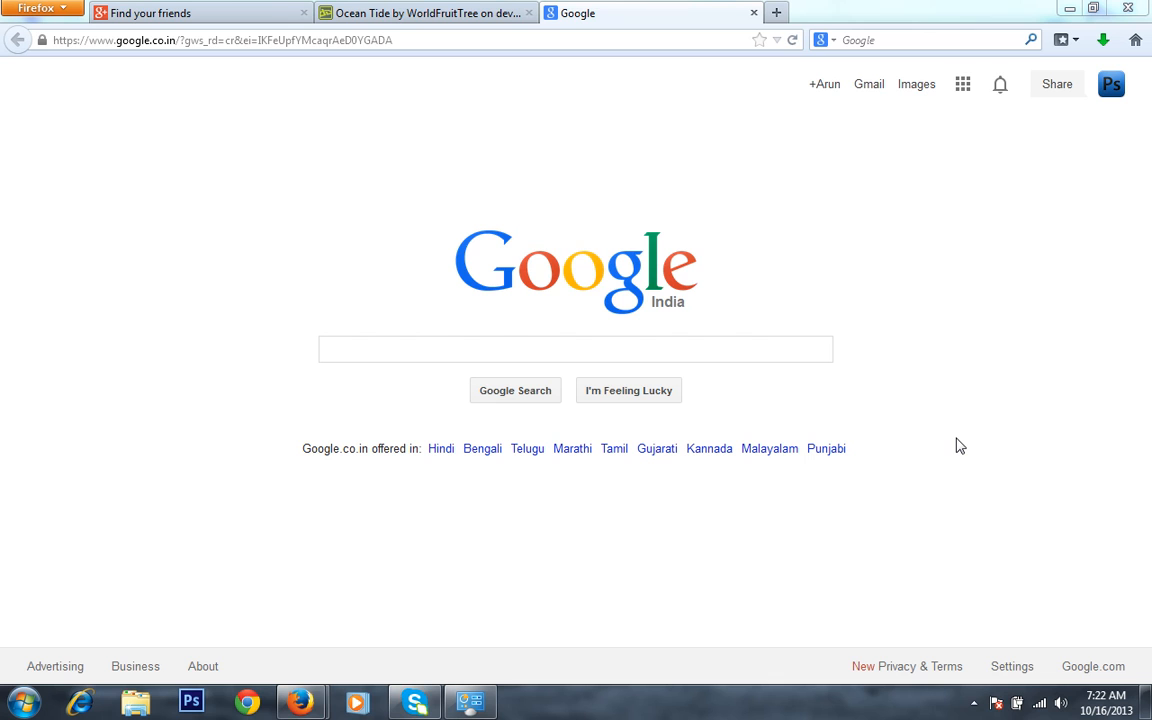
mouse_move(819, 398)
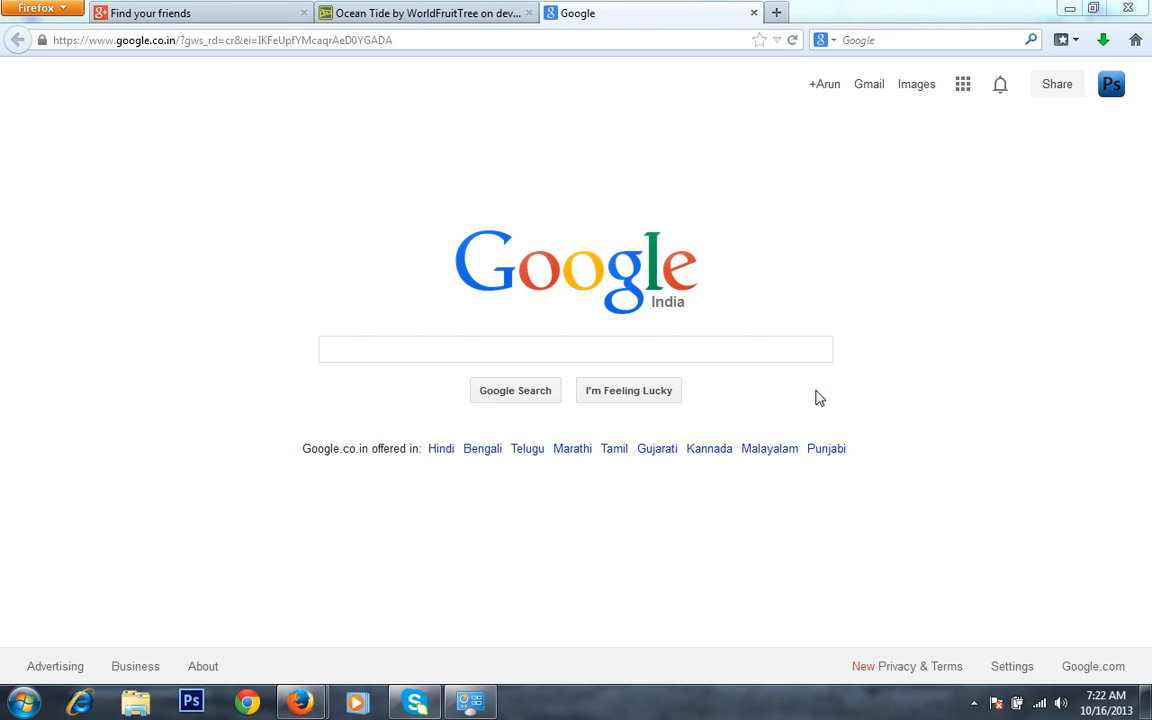
- Type the query 'filetype:doc inurl:resume varun' into the Google search box
click(575, 349)
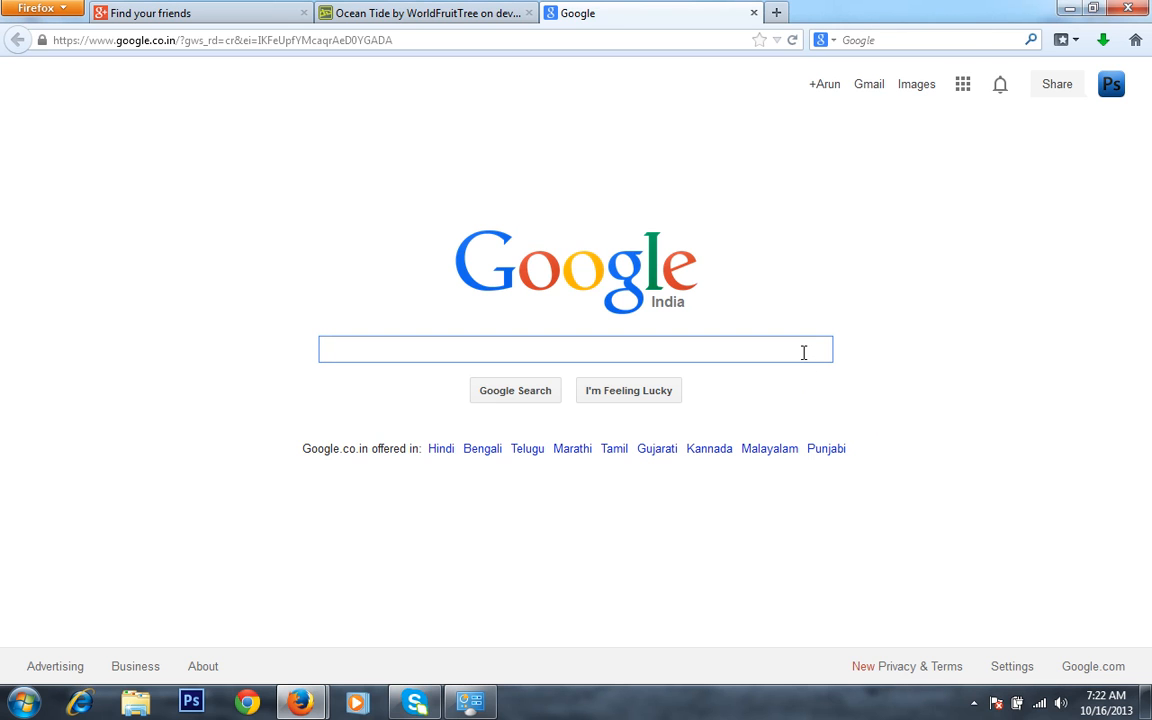
text(i)
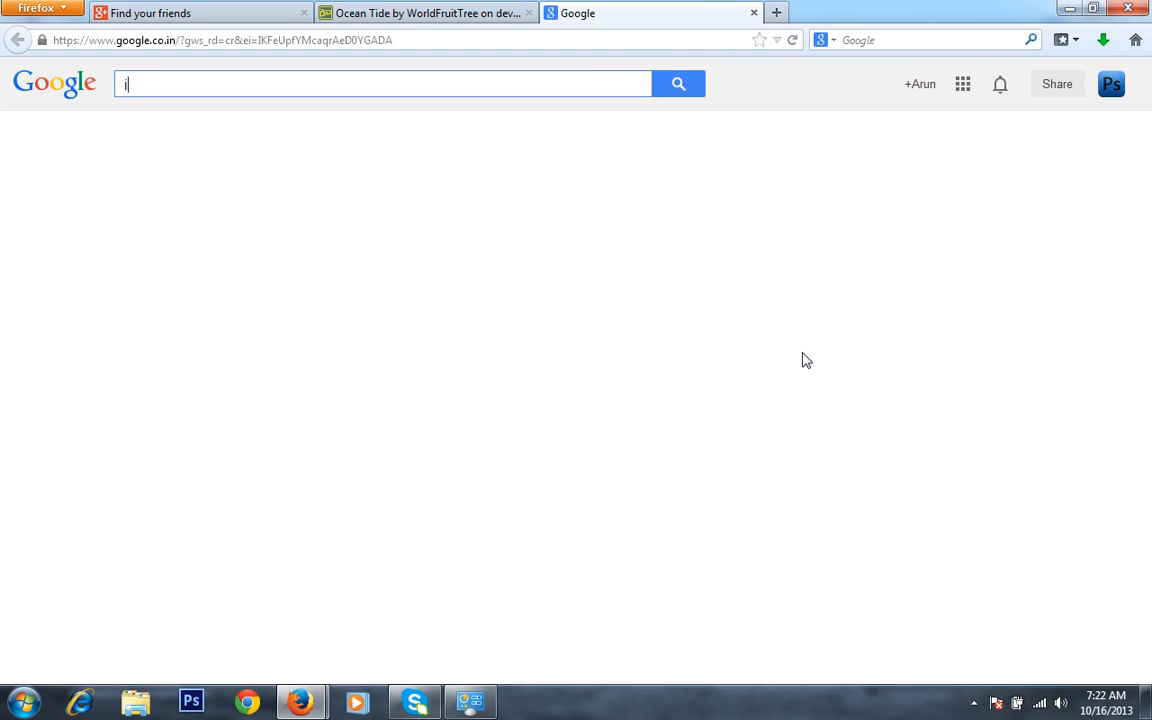
key(Backspace)
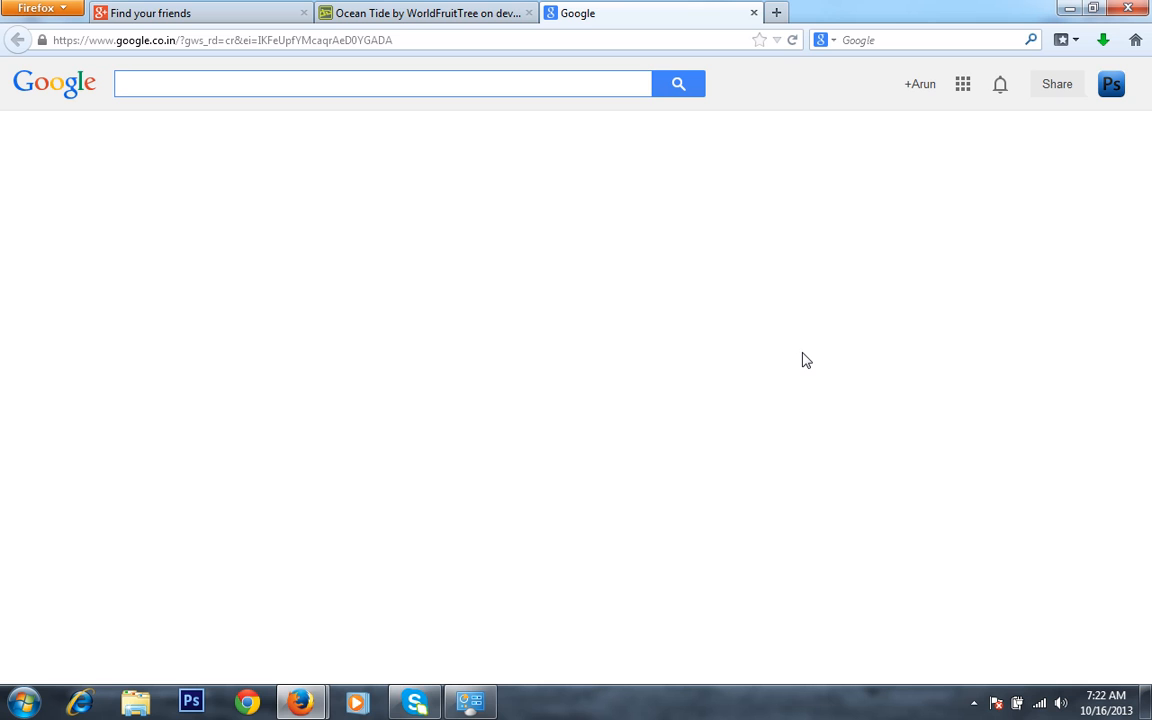
text(filetype:d)
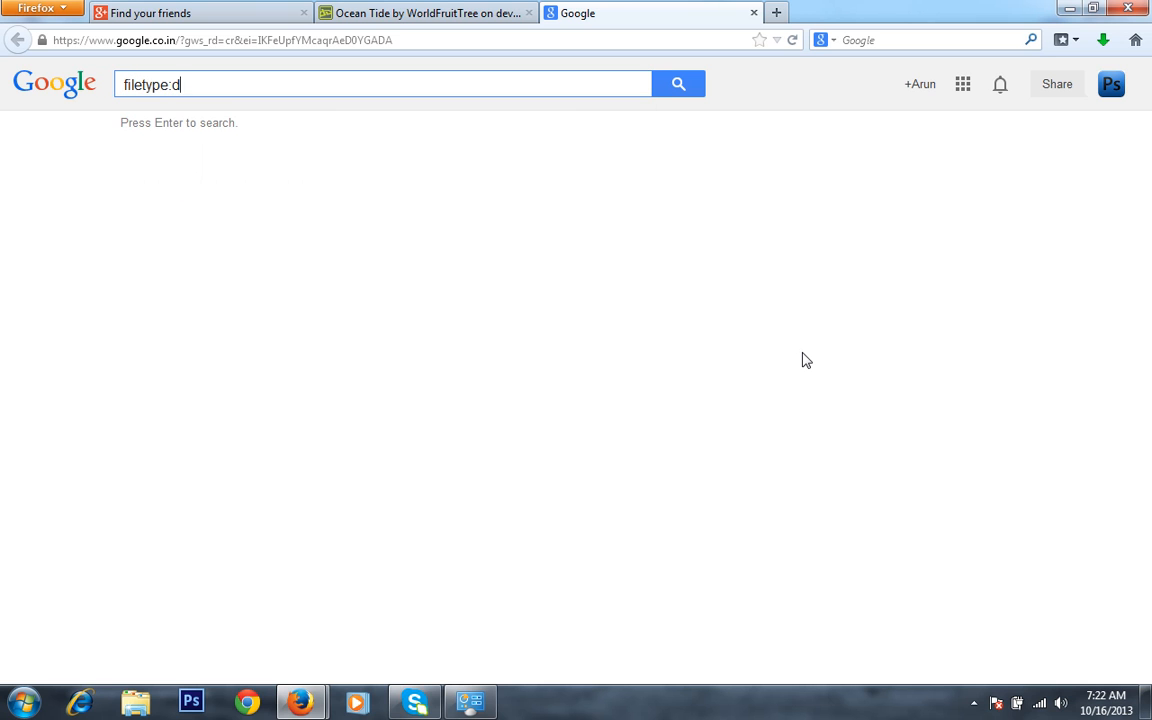
text(oc)
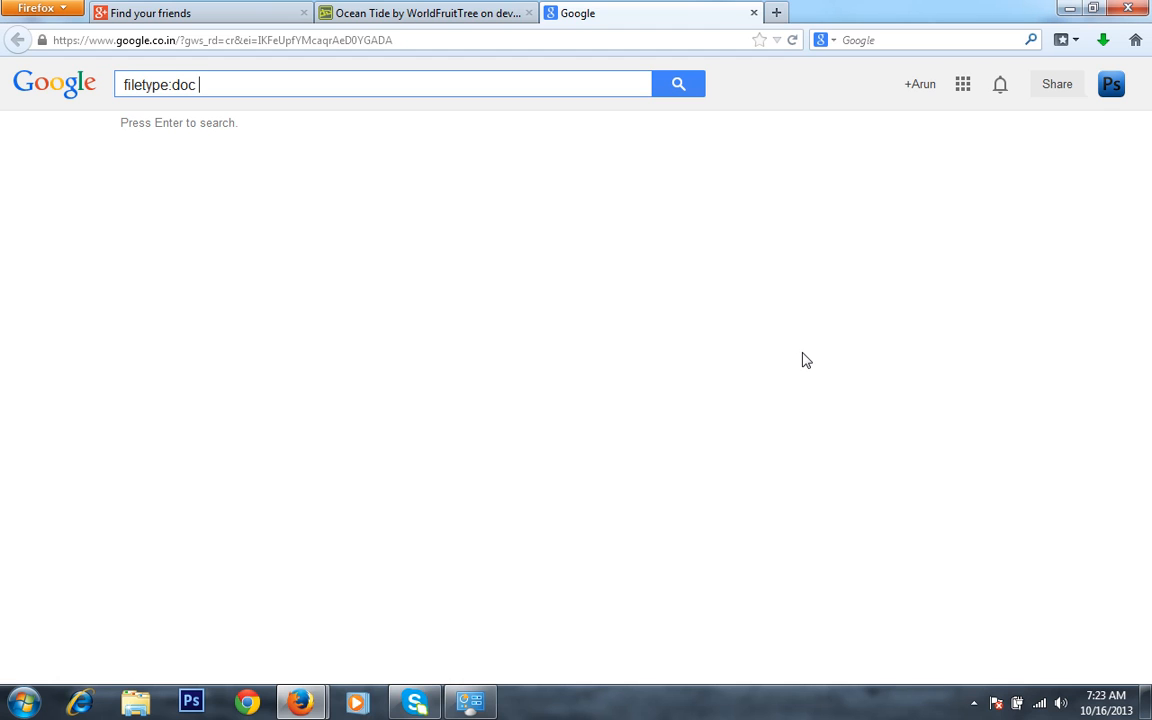
text(inur)
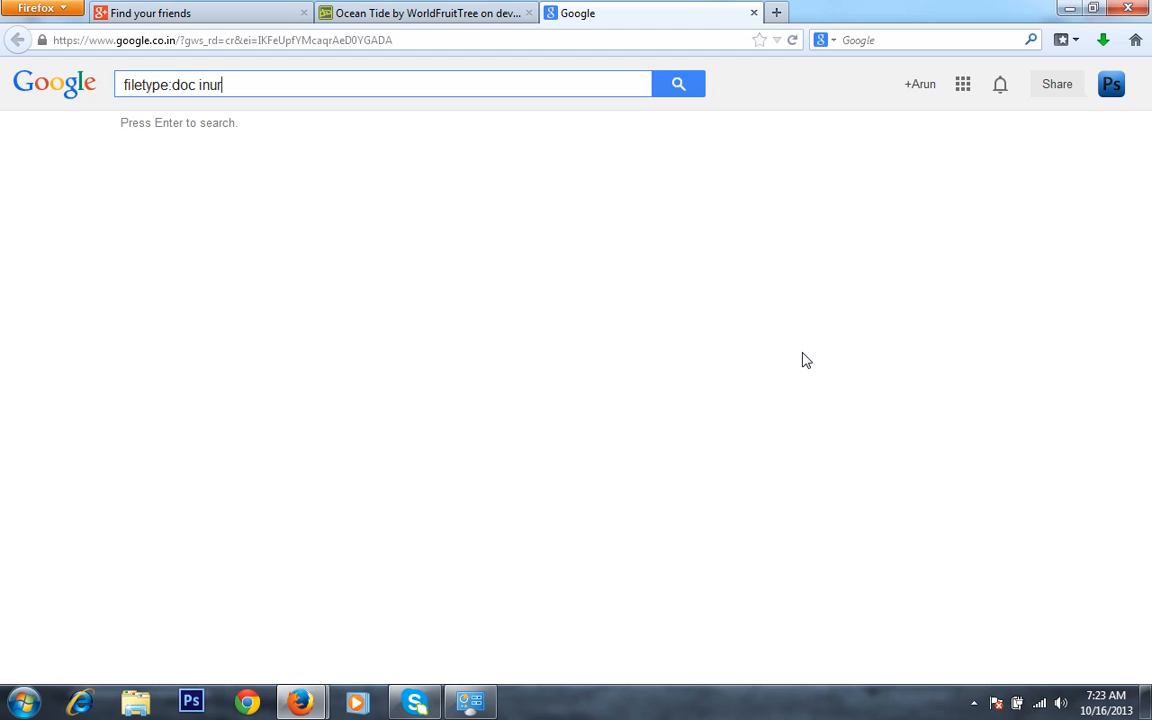
text(l:)
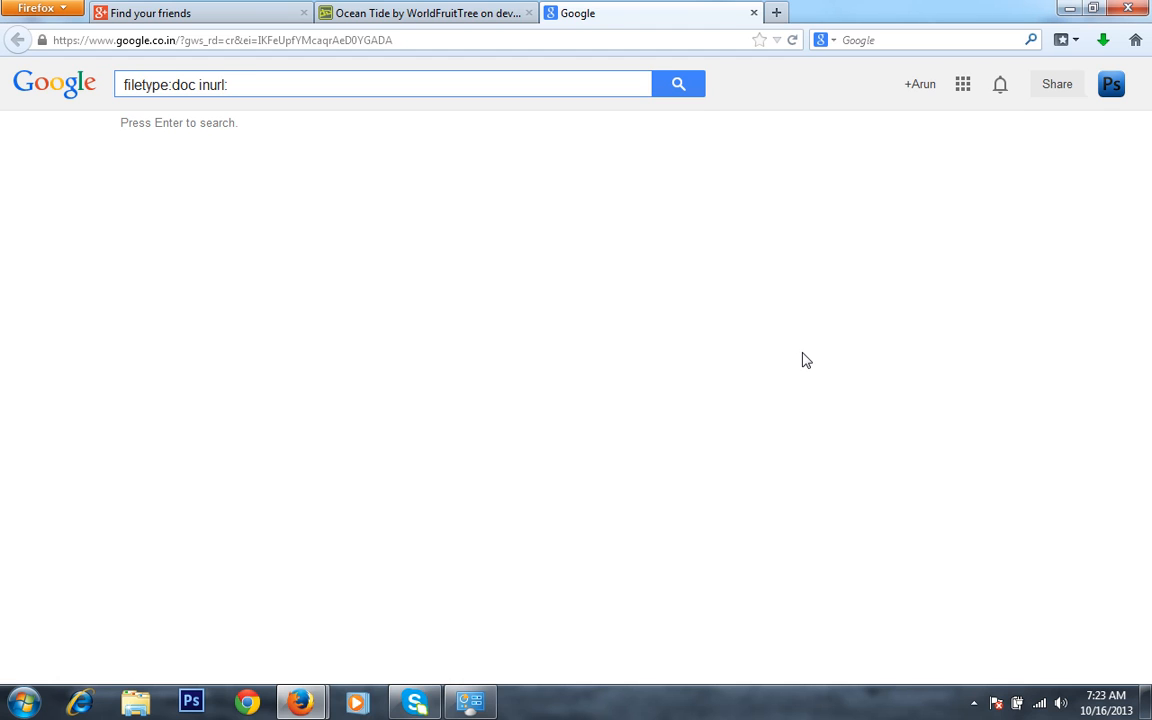
text(re)
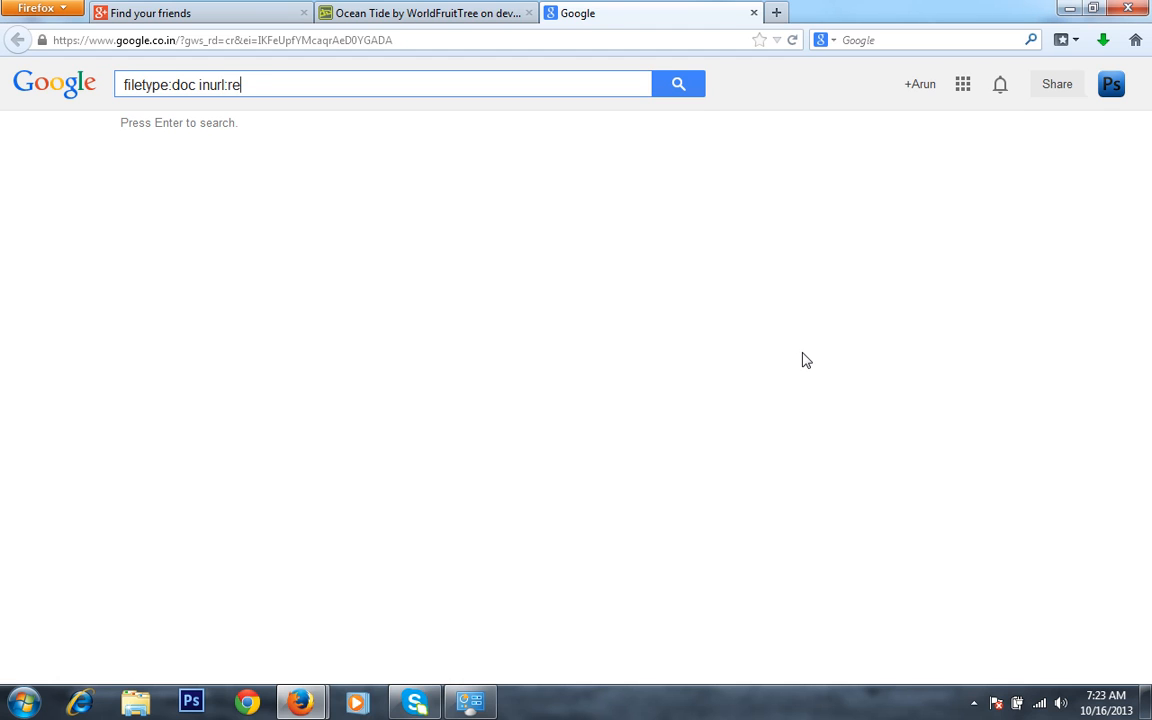
text(sume)
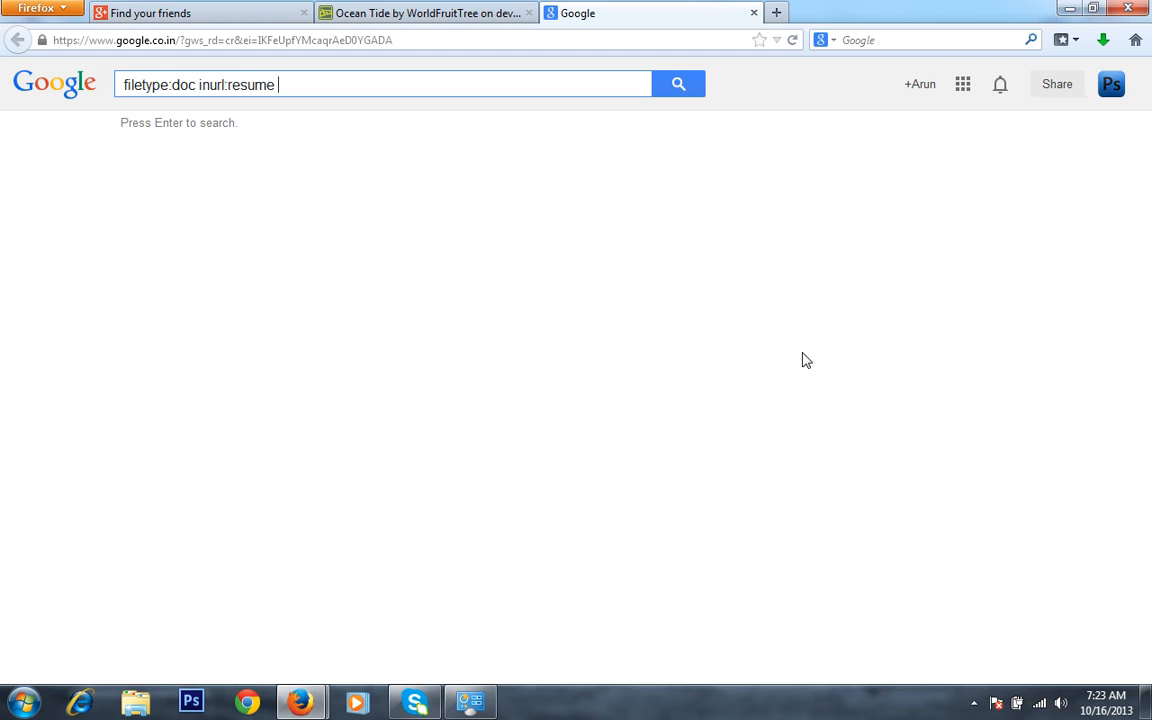
text(varun)
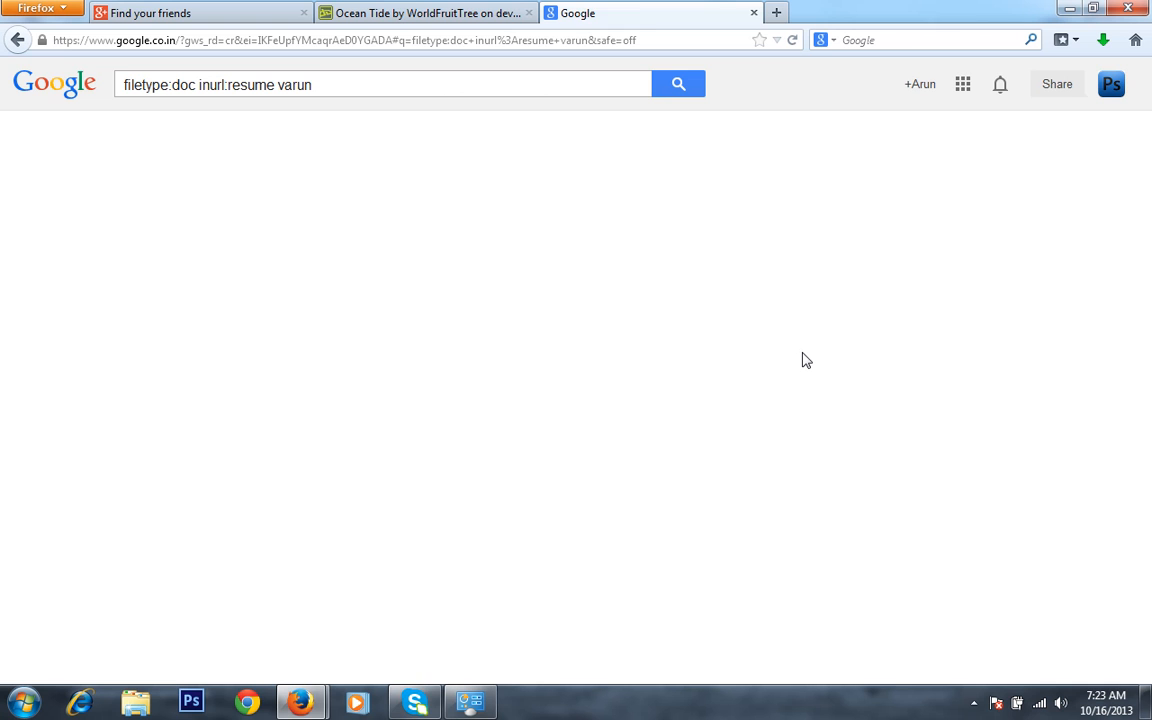
- Run the search and open the first [DOC] resume result with Microsoft Office Word
click(678, 84)
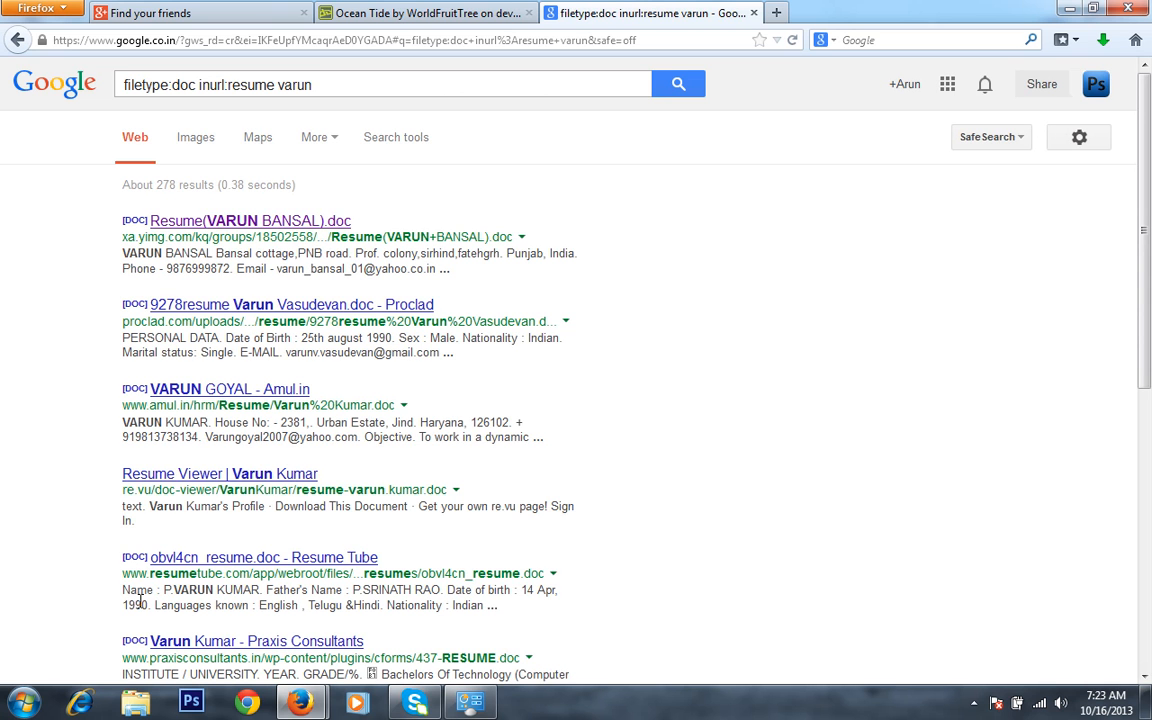
mouse_move(274, 236)
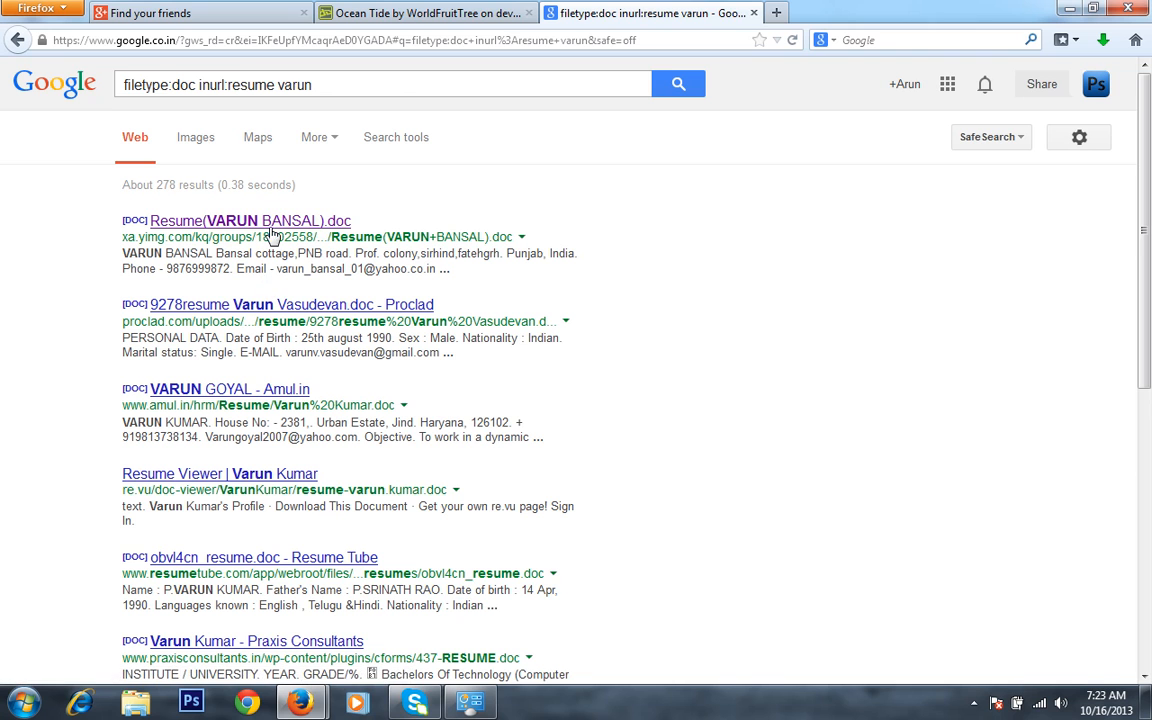
click(251, 220)
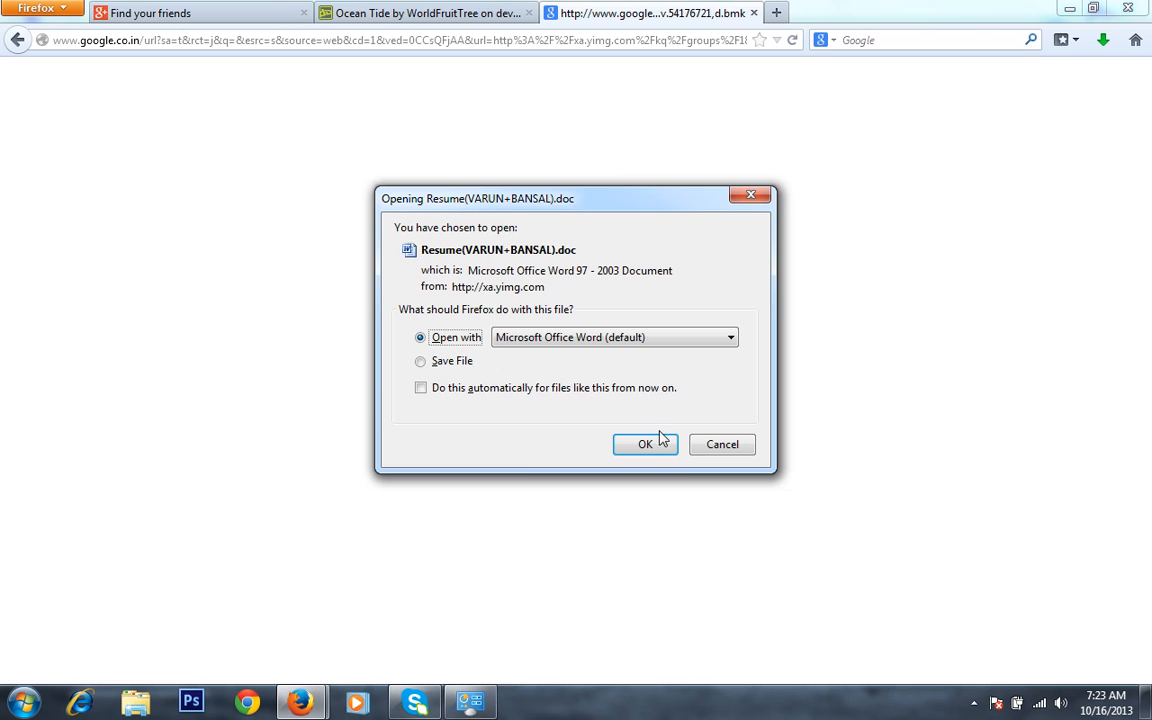
click(645, 444)
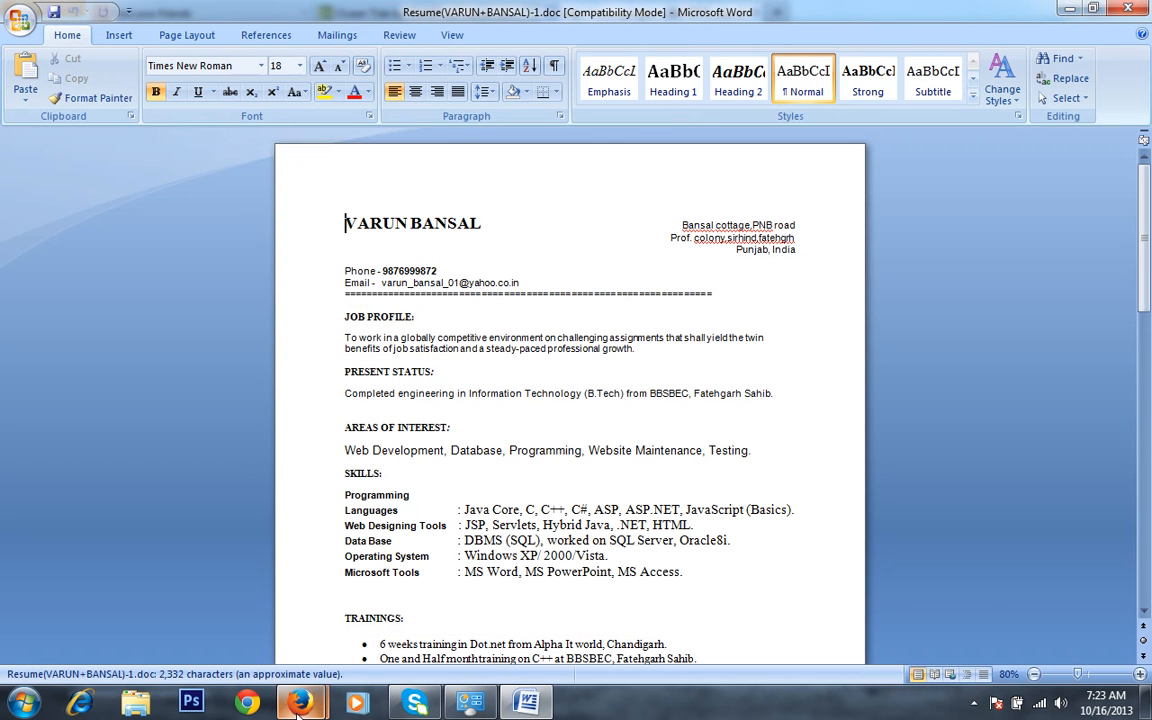
- Close the resume document in Word to return to the Firefox results
click(301, 703)
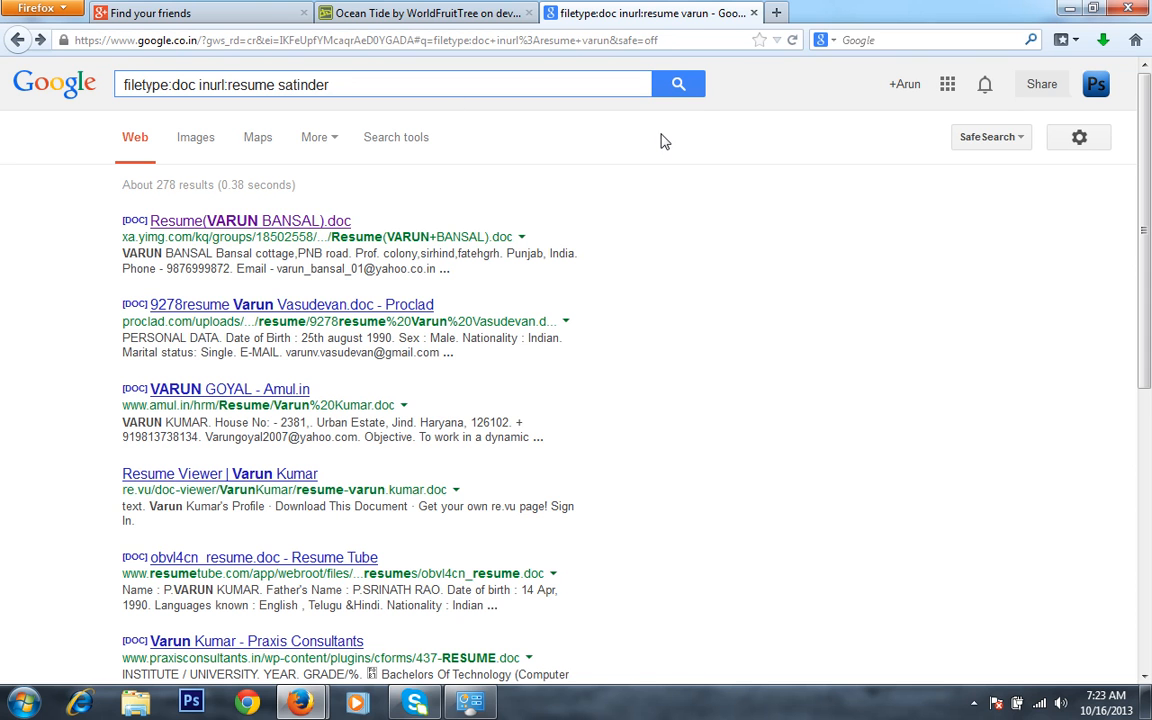
- Search the second name and confirm opening resume.doc with Microsoft Office Word
click(678, 84)
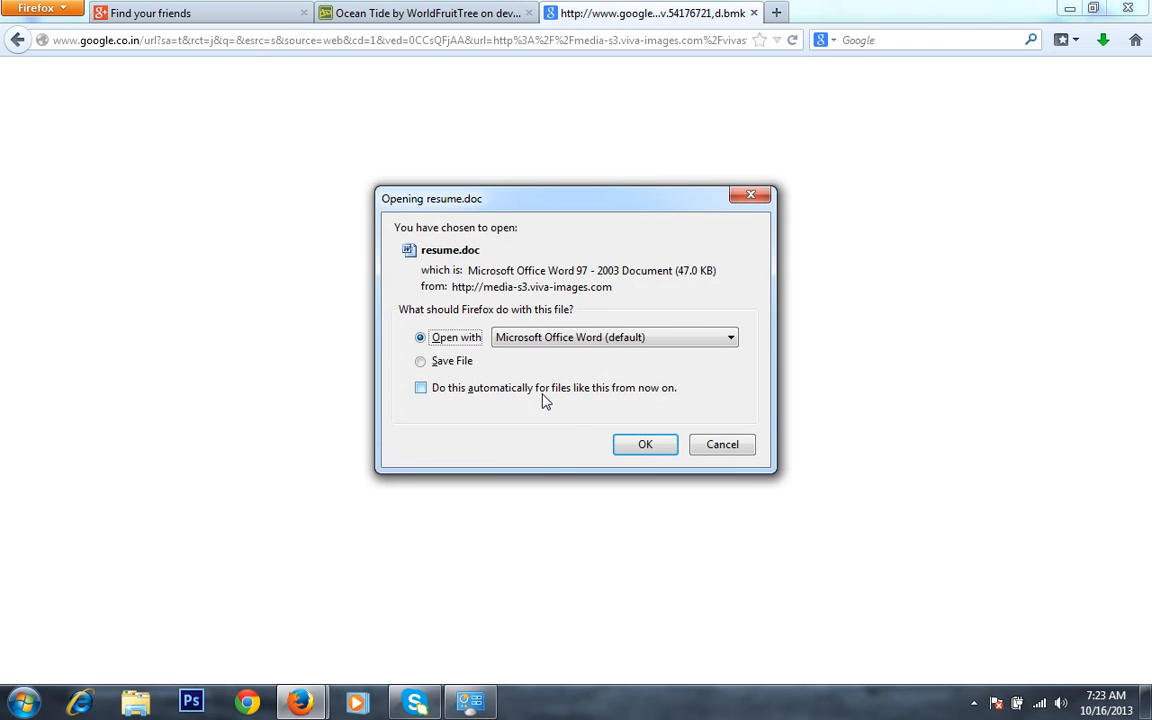
click(645, 444)
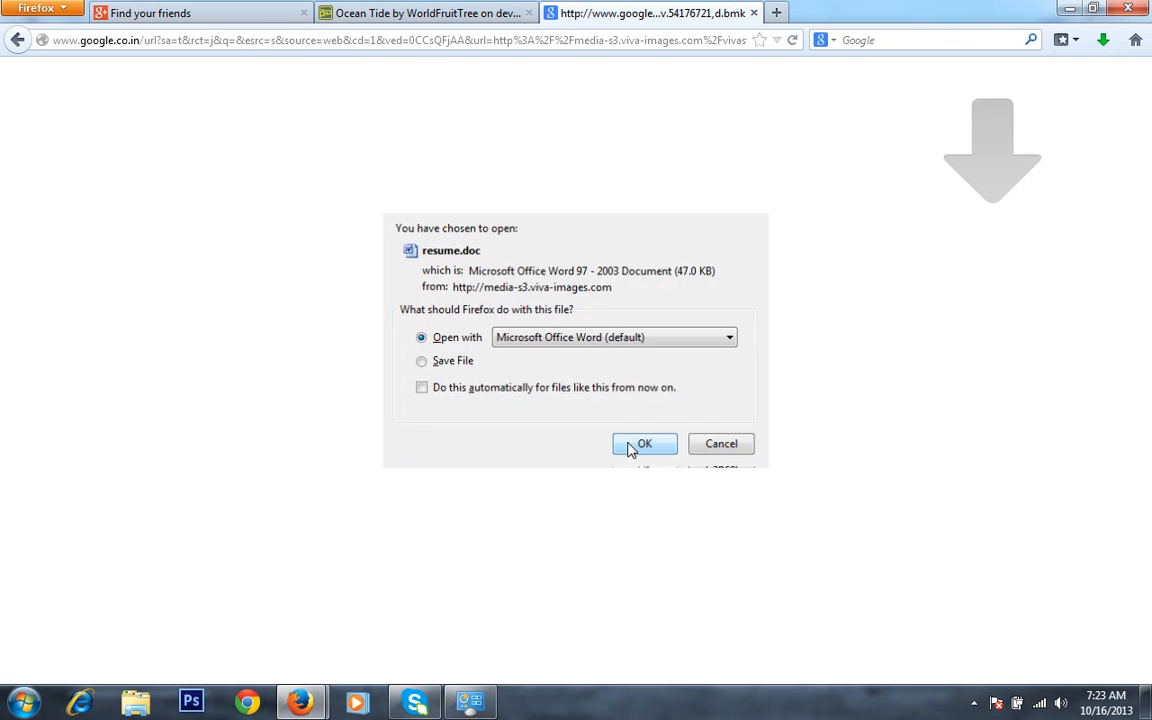
click(644, 443)
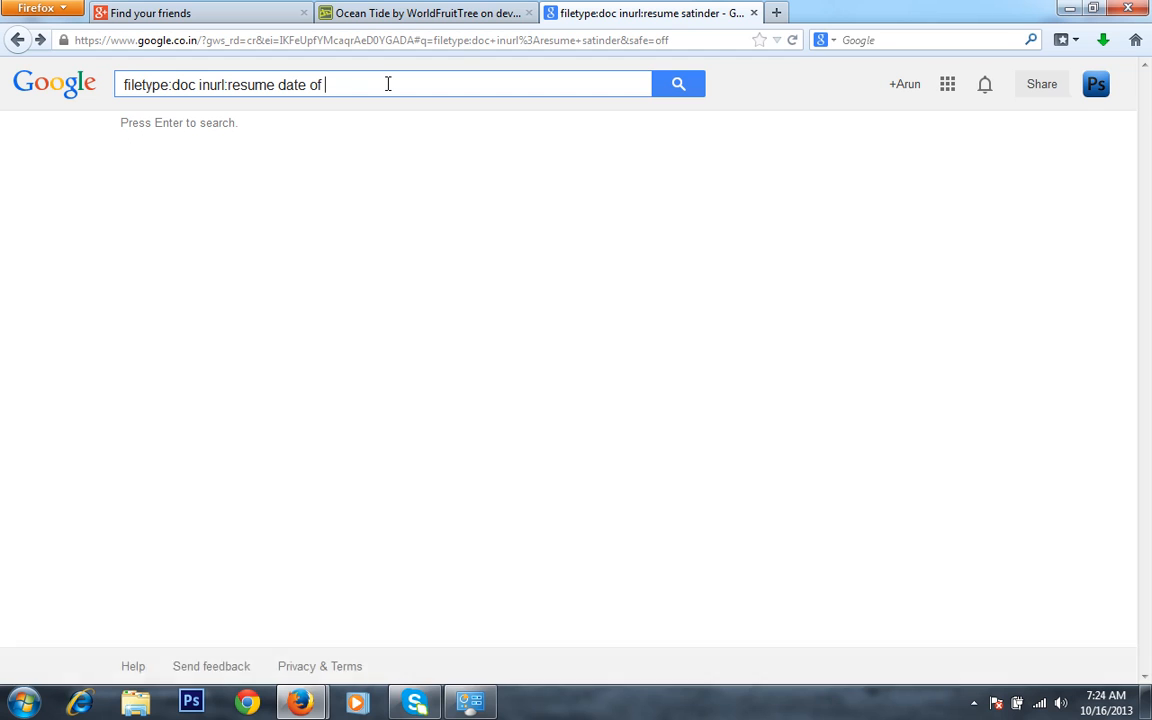
- Complete the query with 'birth : 10 oct 1982' and run the .doc resume search
text(bit)
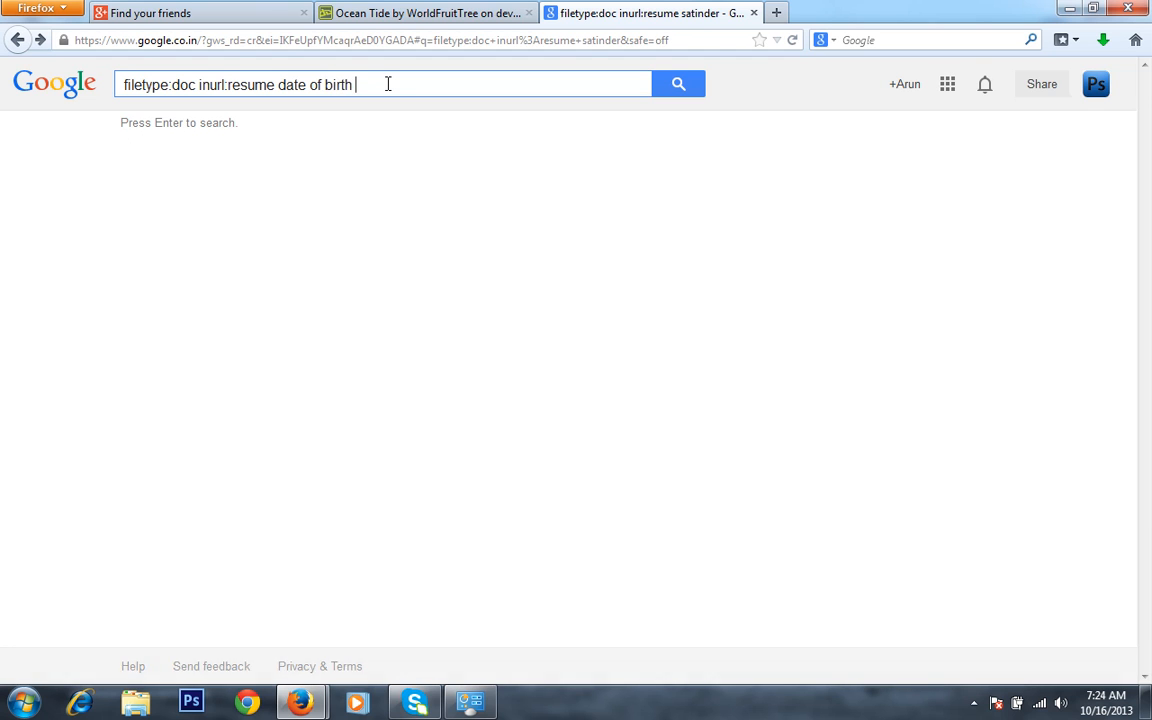
text(:)
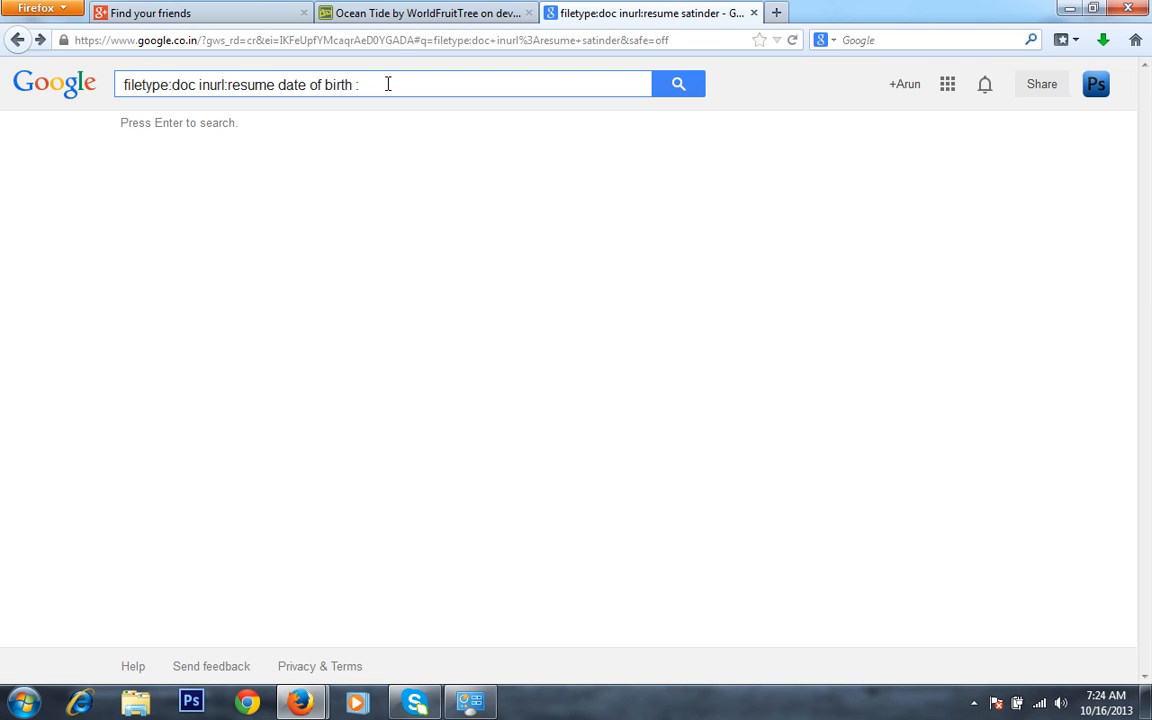
text(10 oc)
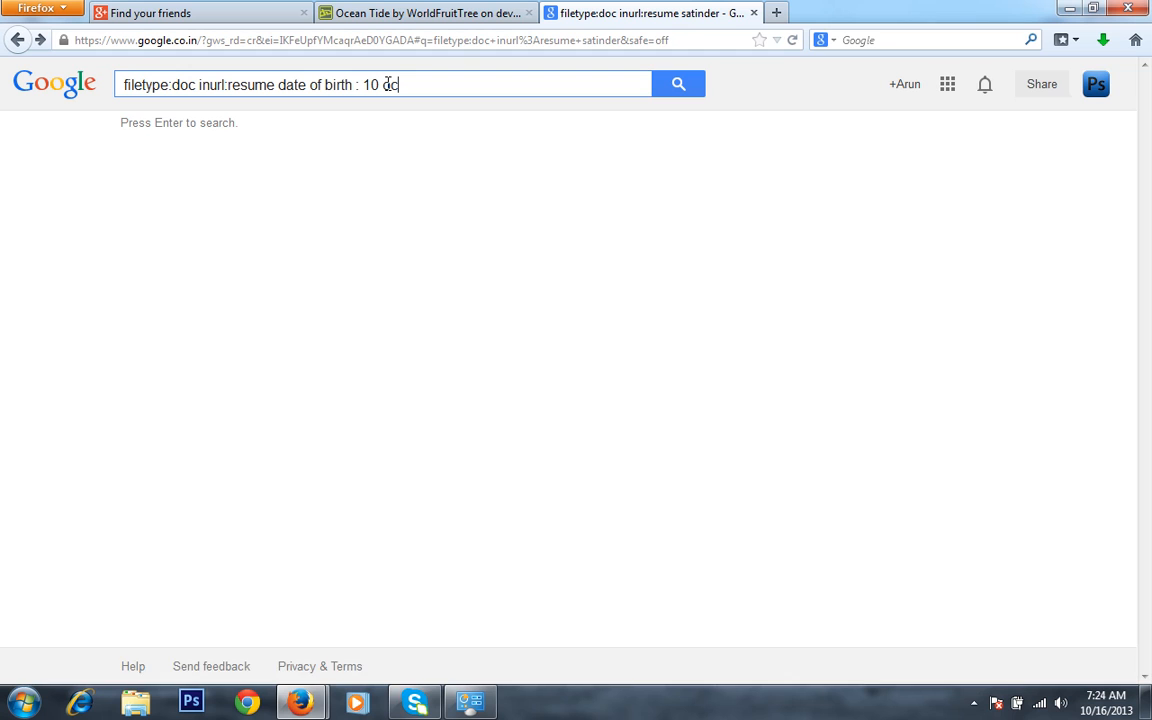
text(ct 1982)
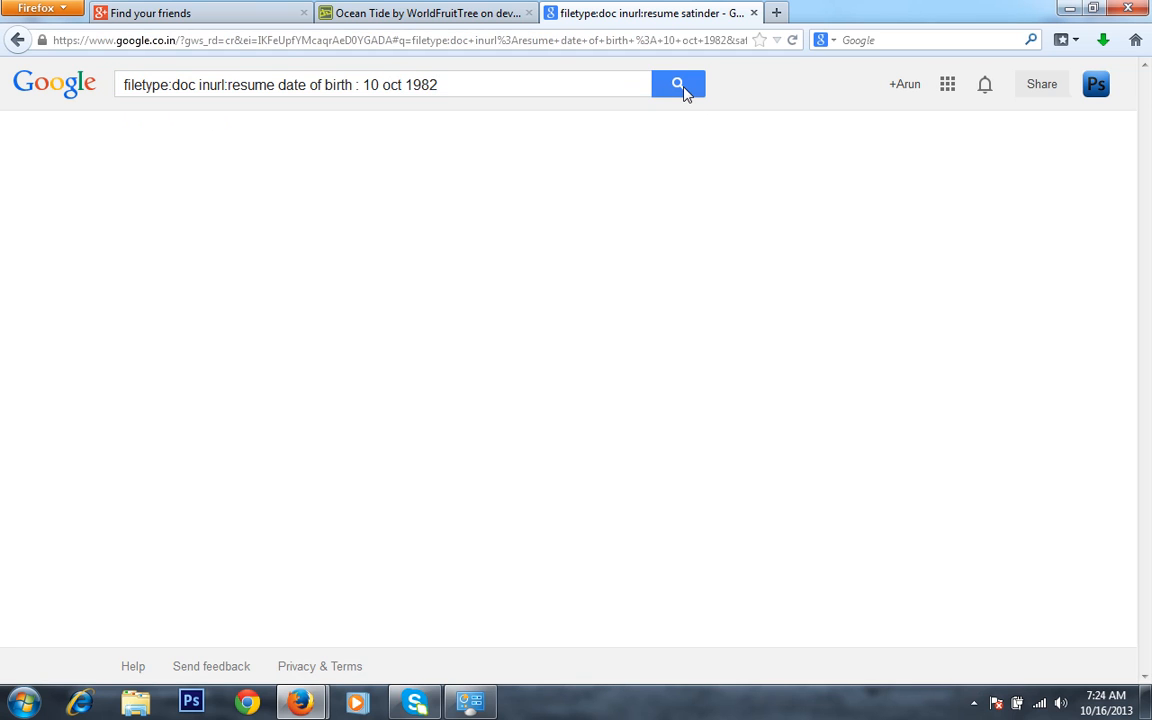
click(678, 84)
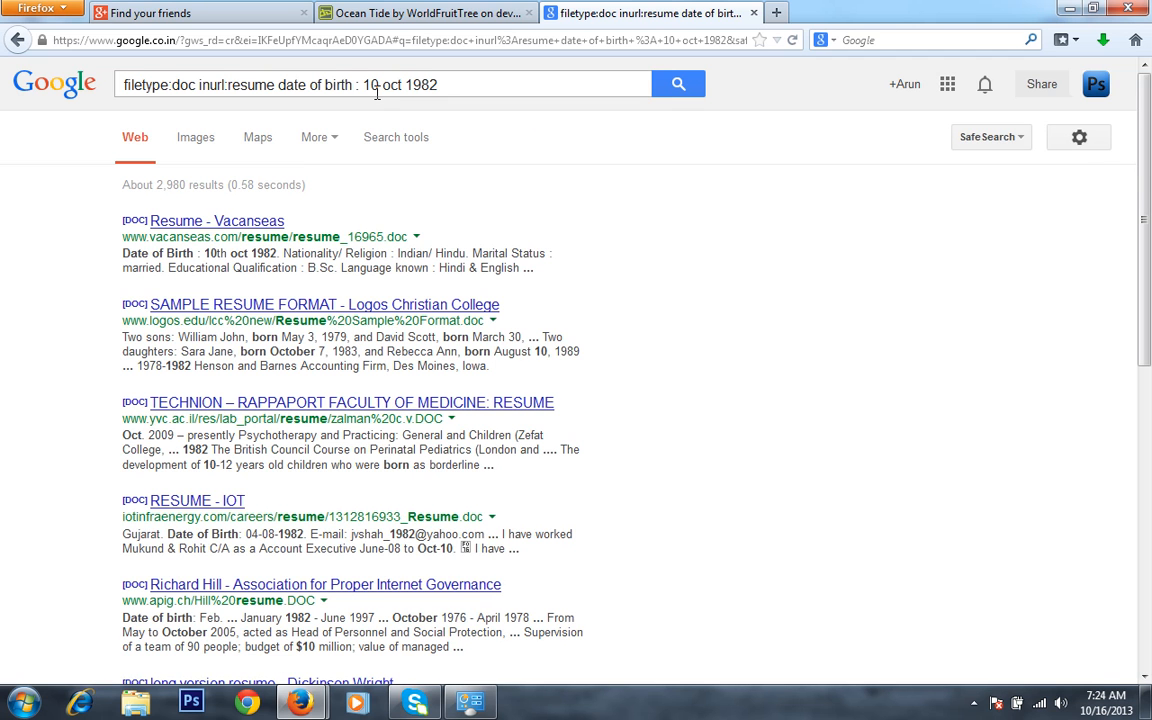
mouse_move(333, 194)
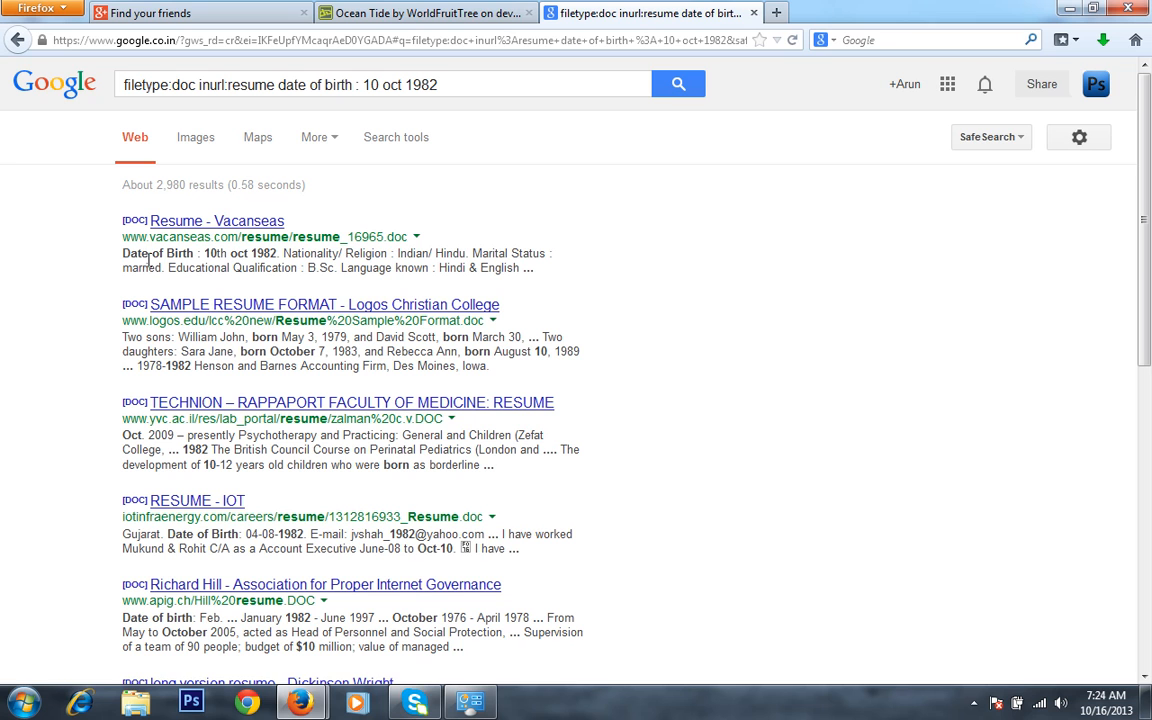
- Open the 'Resume - Vacanseas' result, resume_16965.doc, in Microsoft Office Word
click(216, 221)
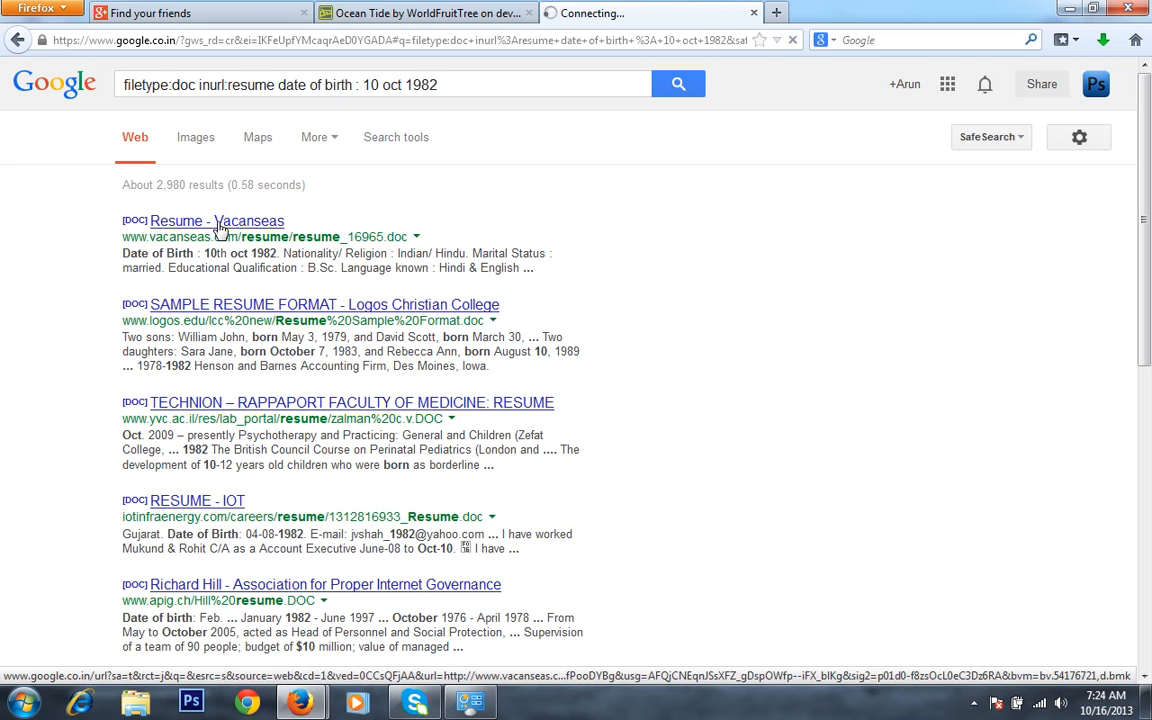
click(217, 221)
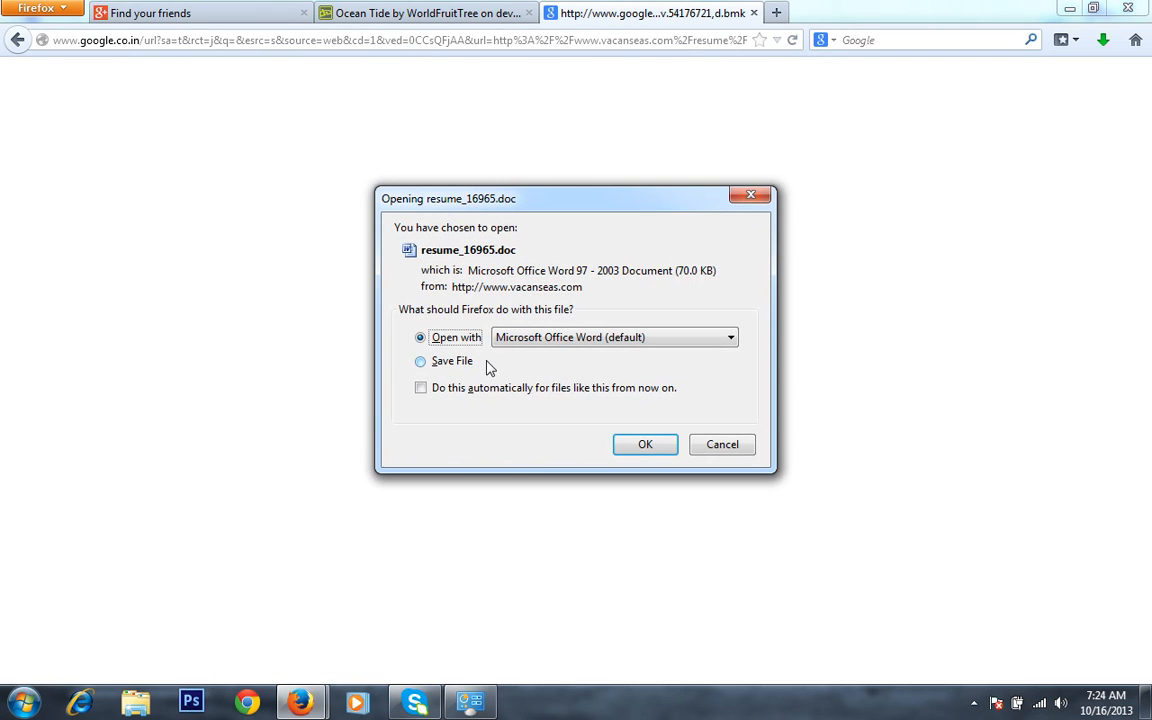
mouse_move(645, 444)
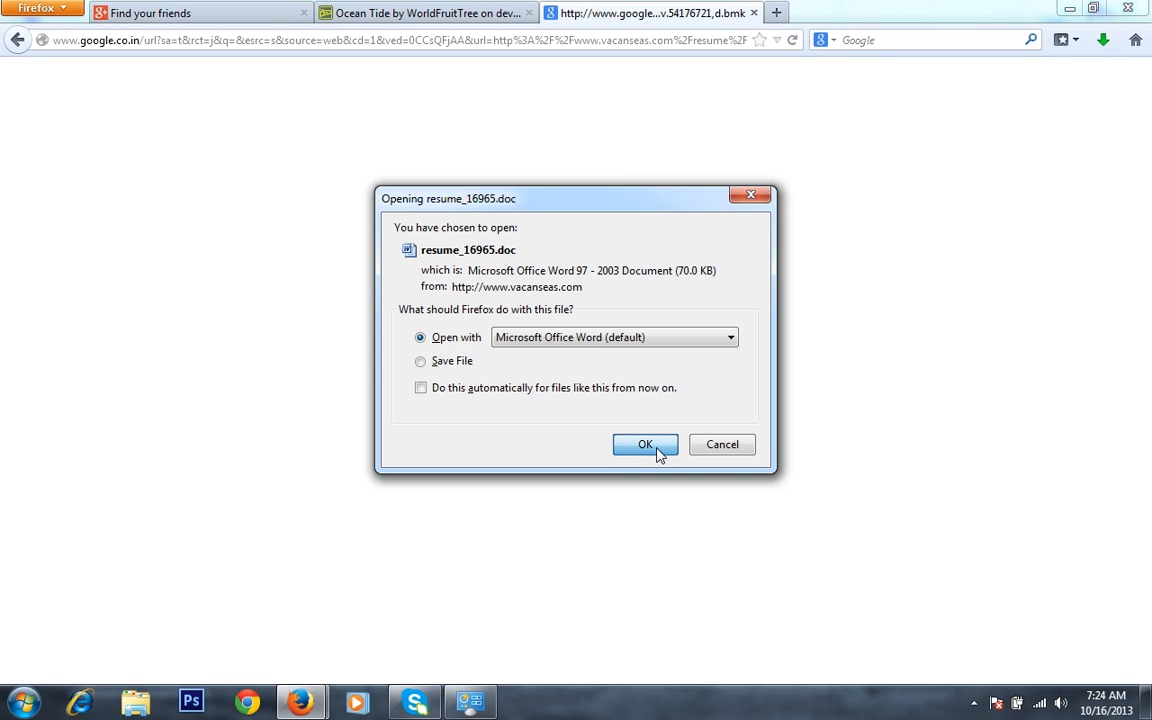
click(645, 444)
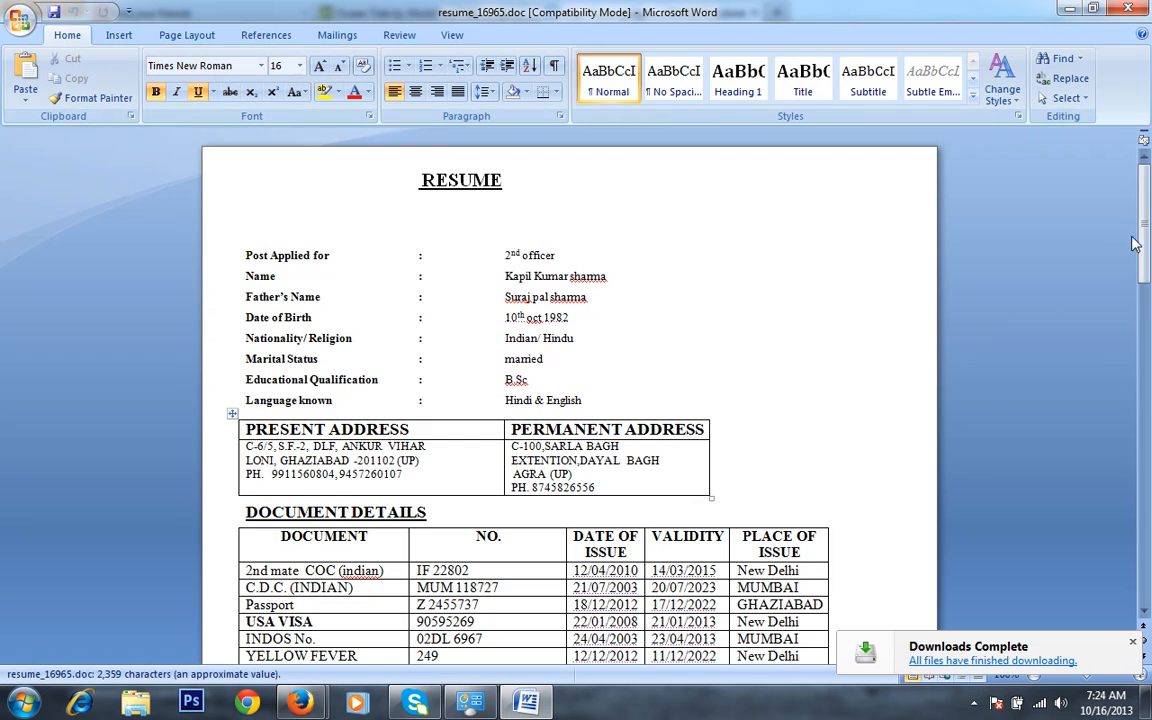
scroll(down, 3)
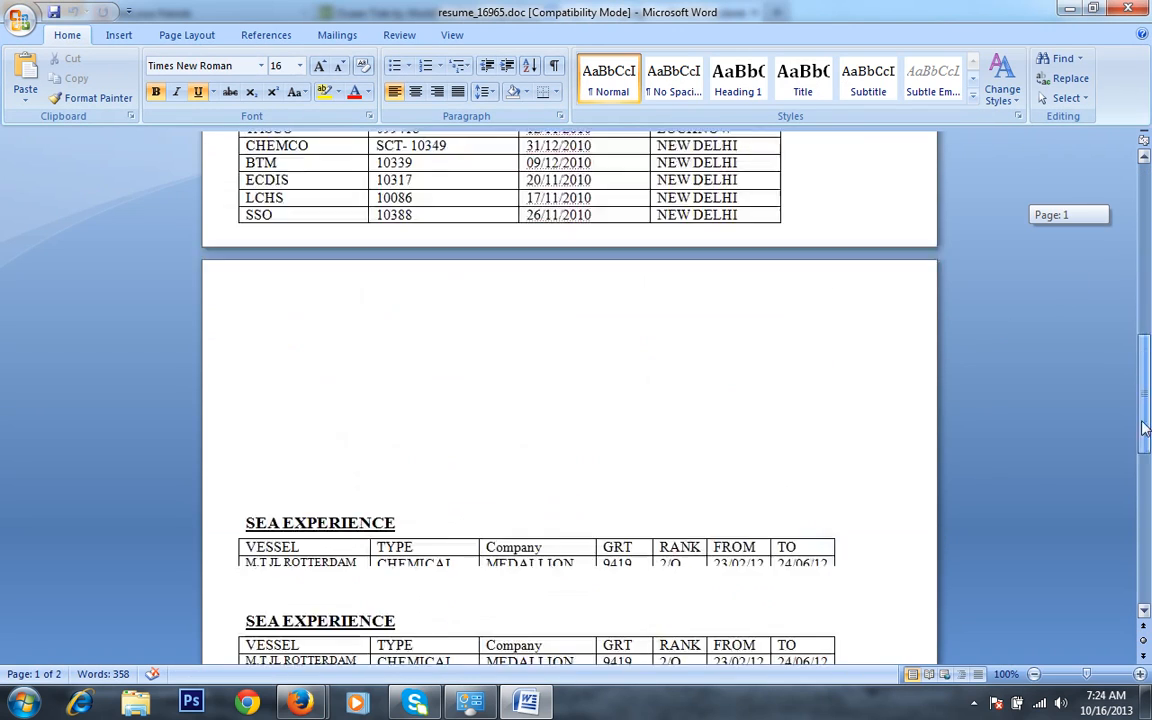
scroll(down, 3)
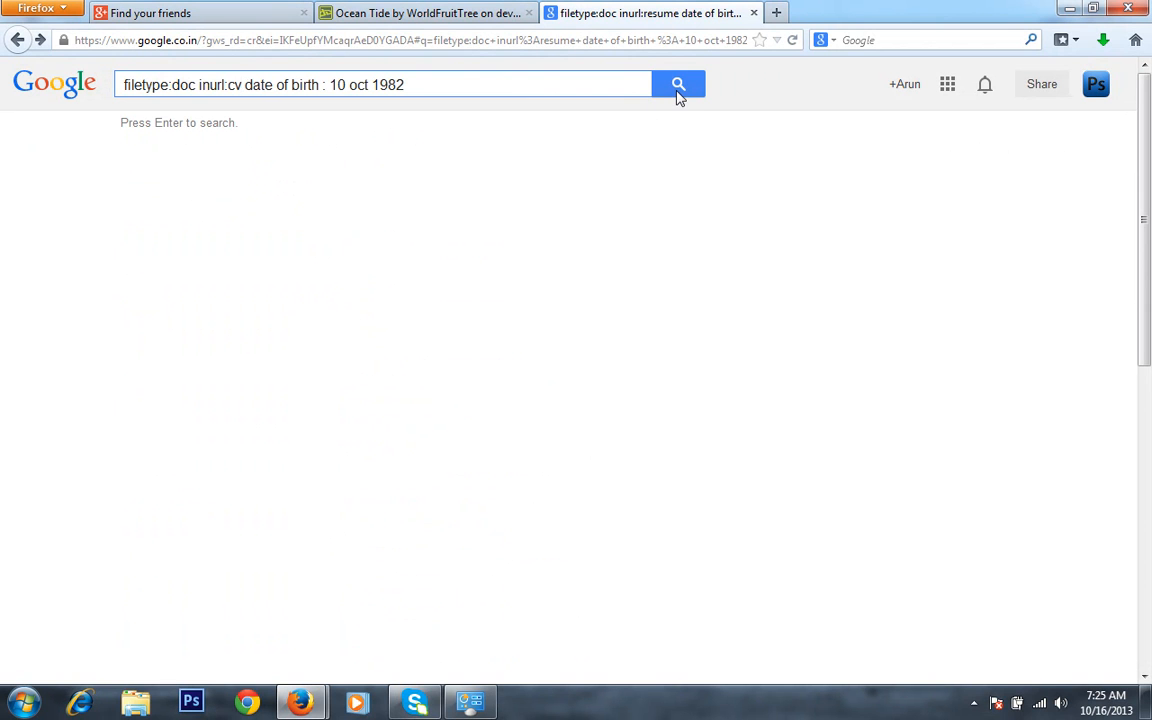
- Run the inurl:cv search for date of birth 10 oct 1982
click(678, 84)
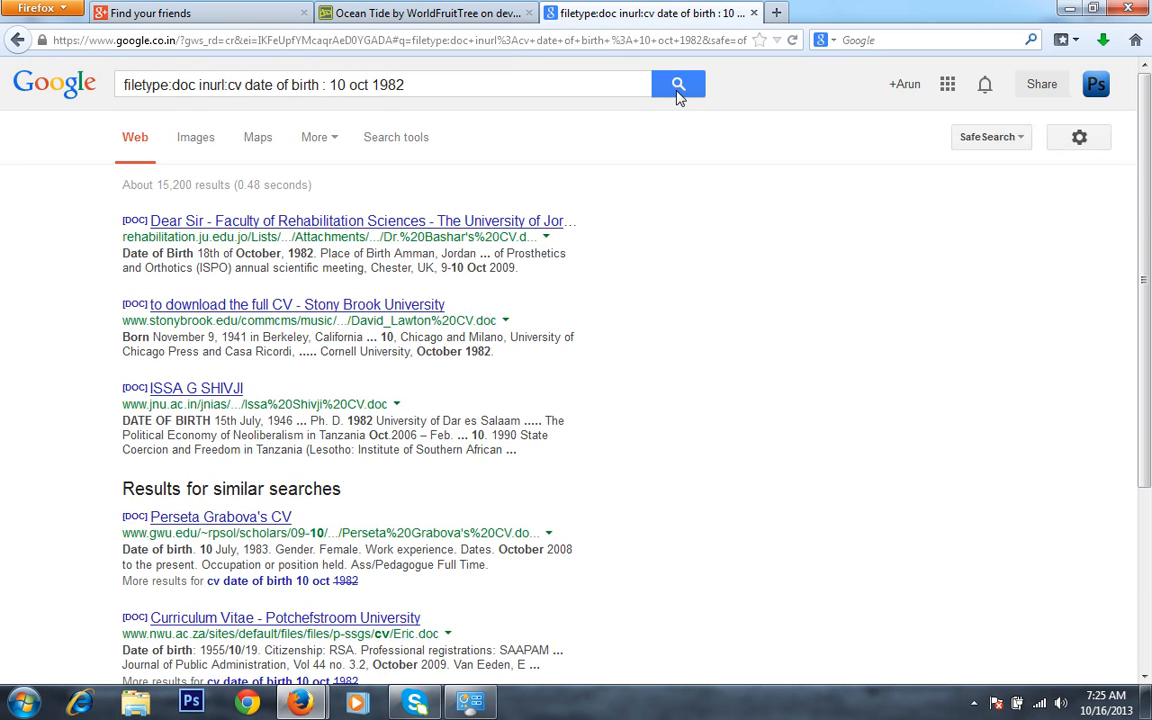
mouse_move(432, 115)
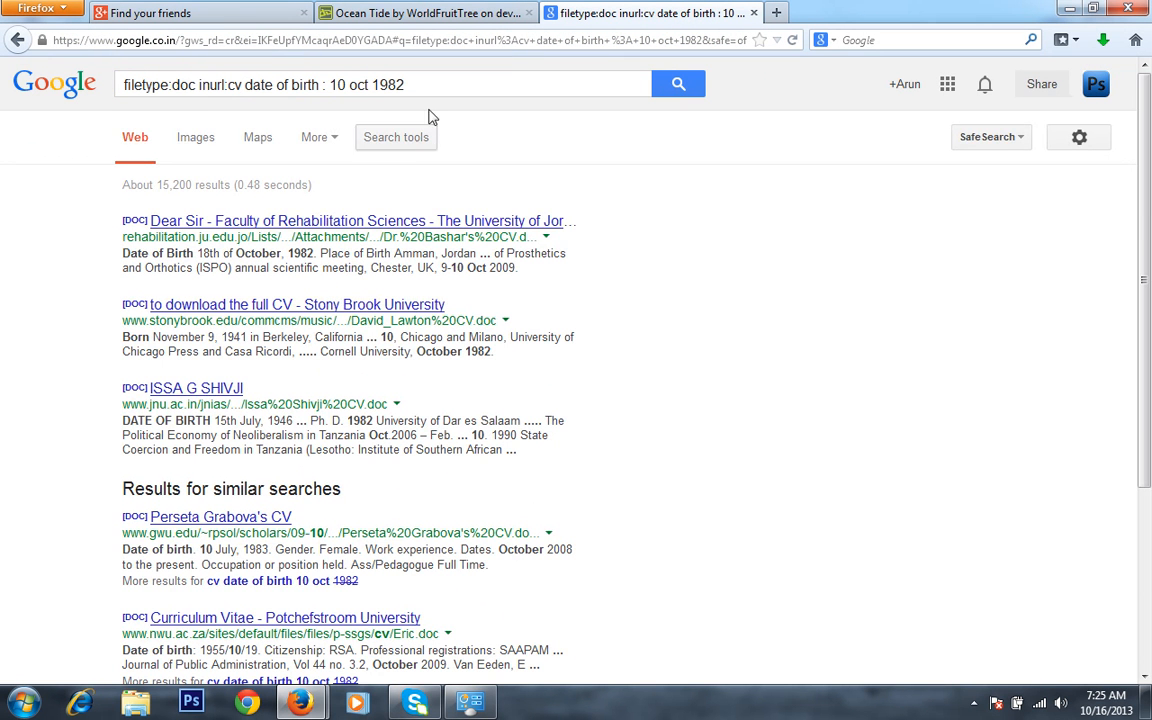